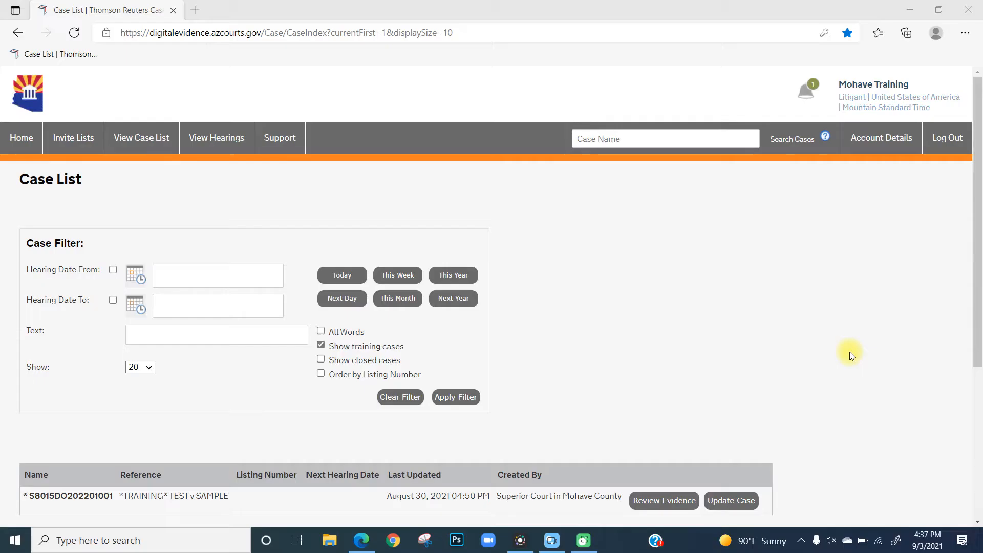
mouse_move(835, 308)
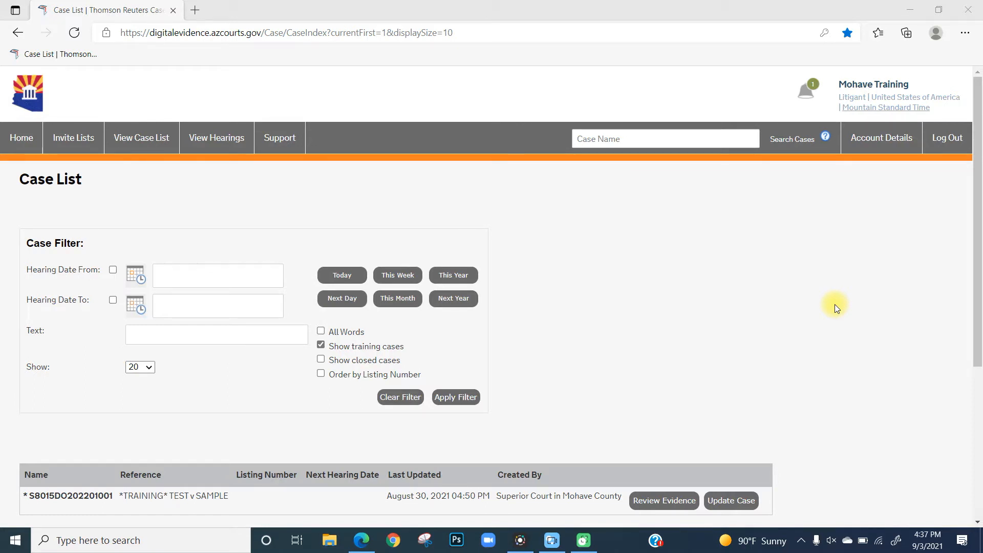
mouse_move(724, 526)
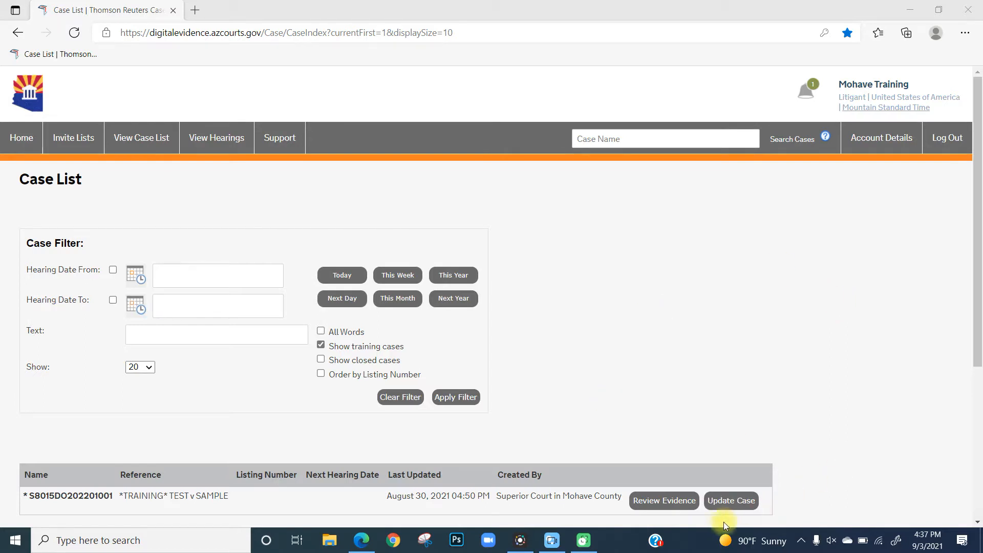
click(731, 500)
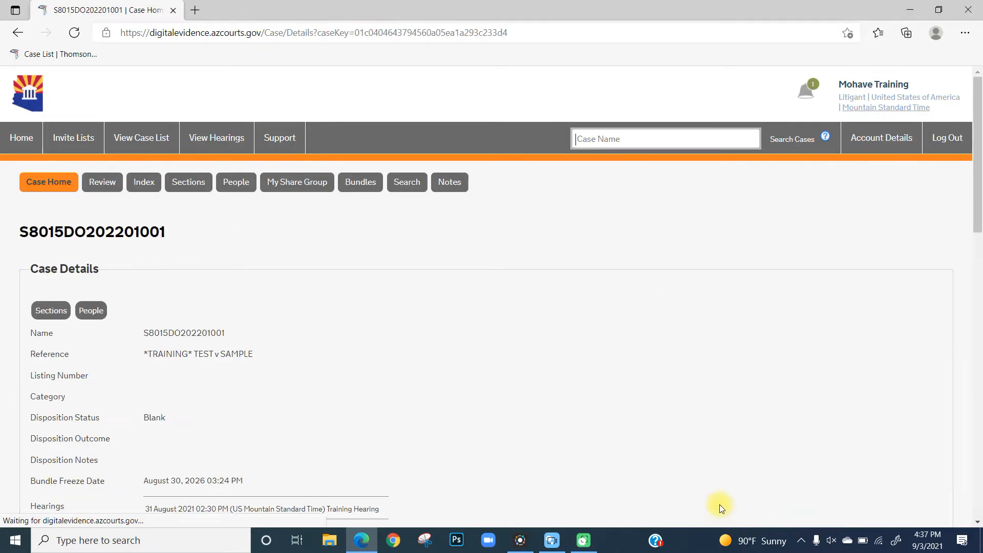
click(188, 181)
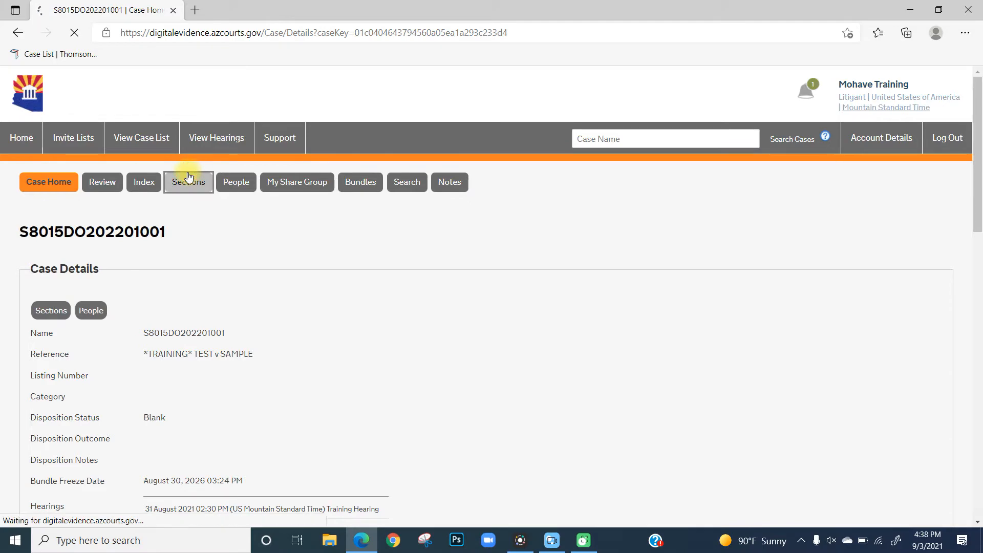
click(188, 182)
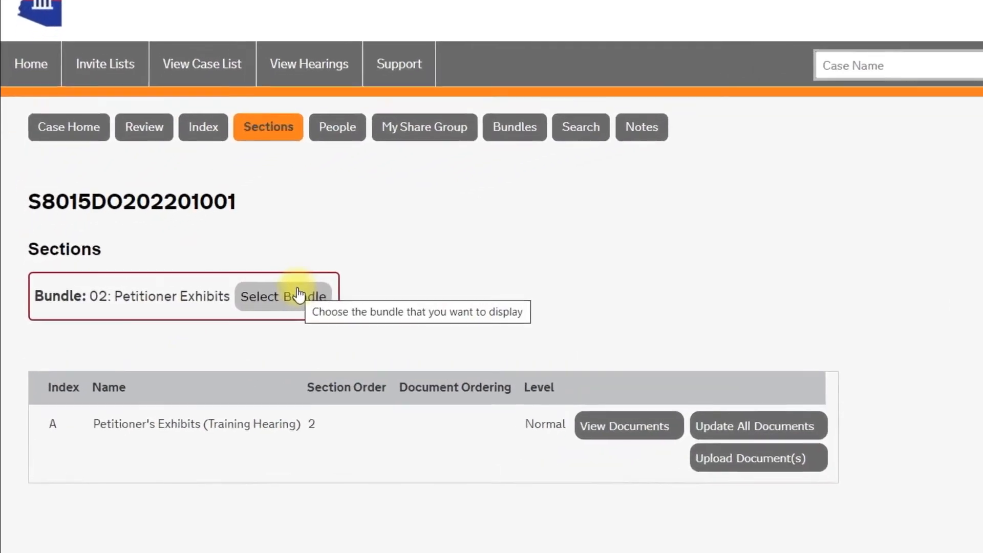
click(283, 296)
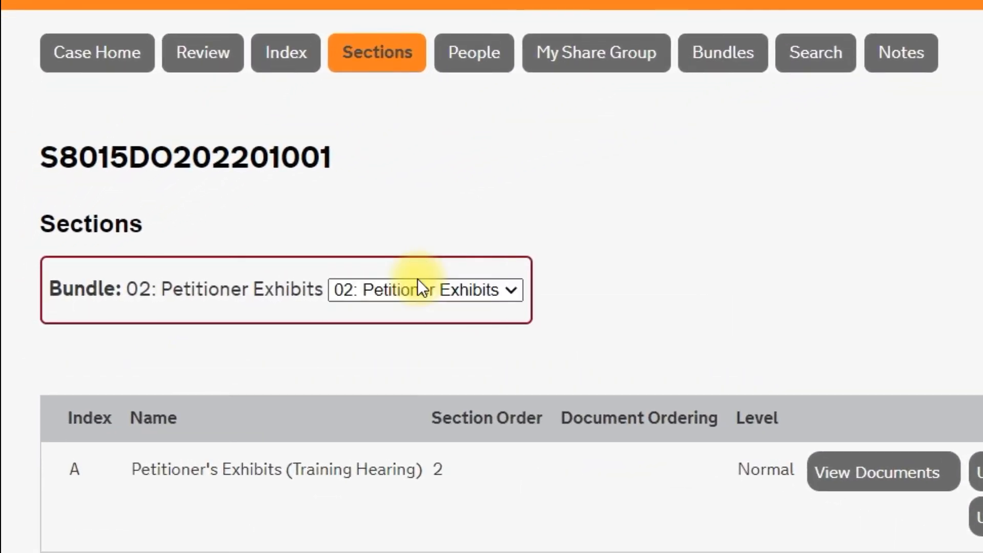
mouse_move(463, 290)
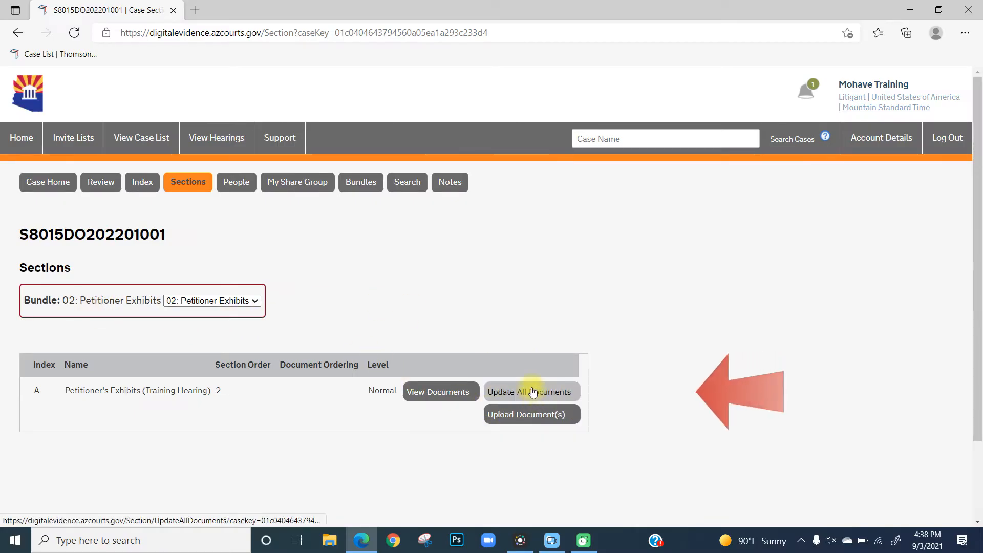
Step: On Update All Documents, change document 0001's title to 'CaseLines Digital Instructions'
click(531, 391)
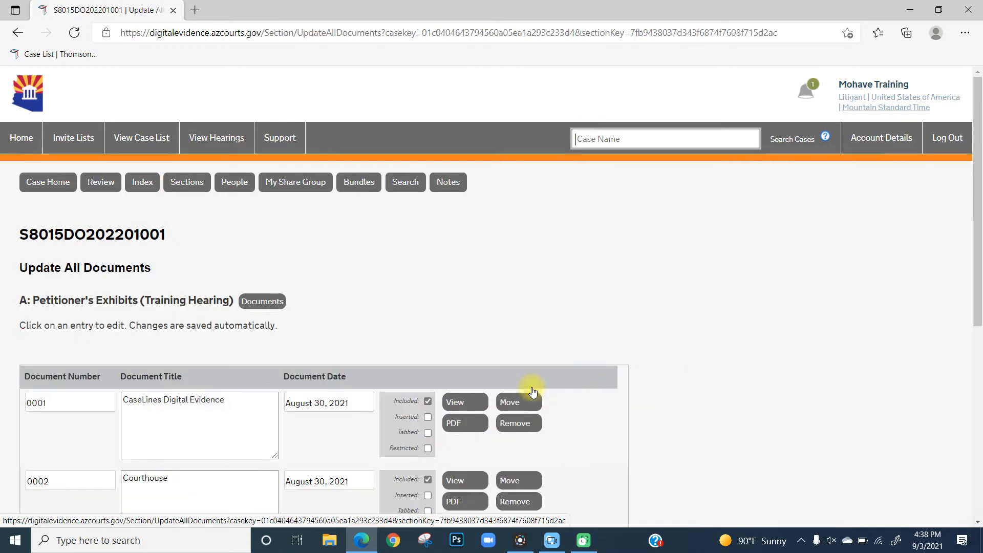
click(199, 399)
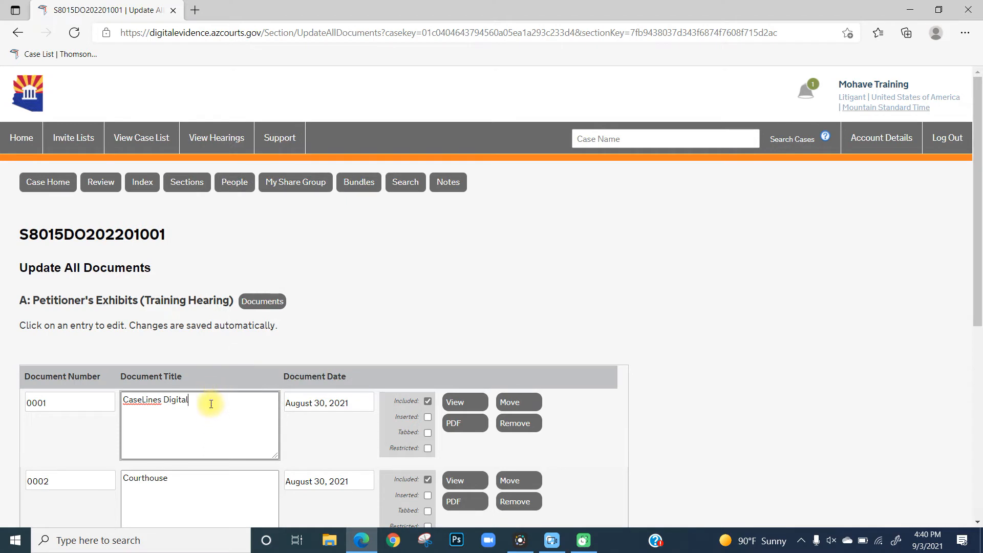
text(C)
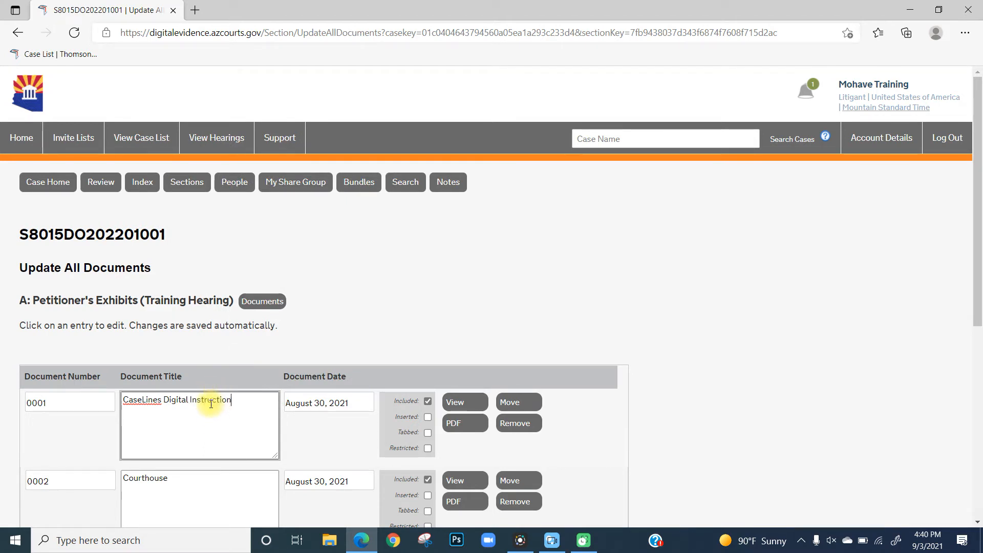
text(s)
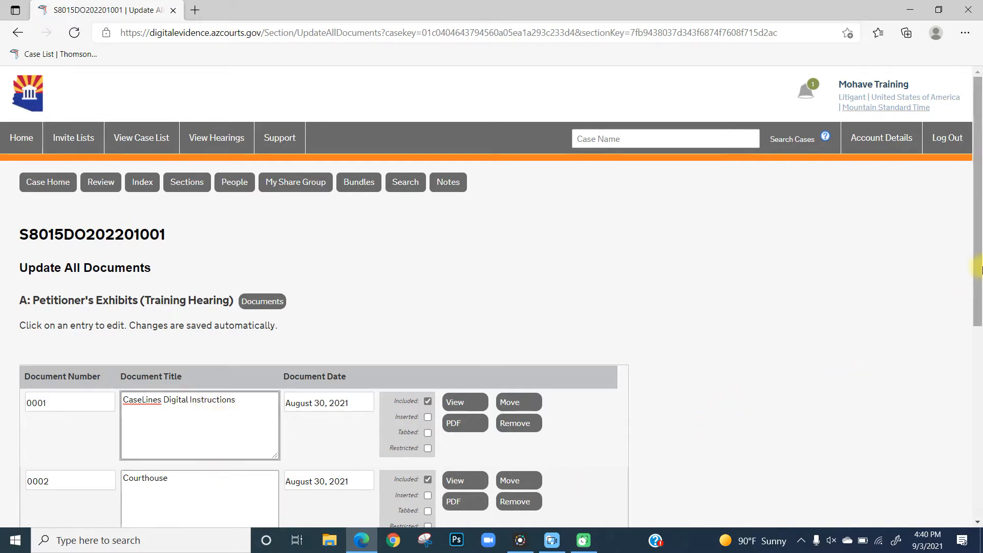
scroll(down, 3)
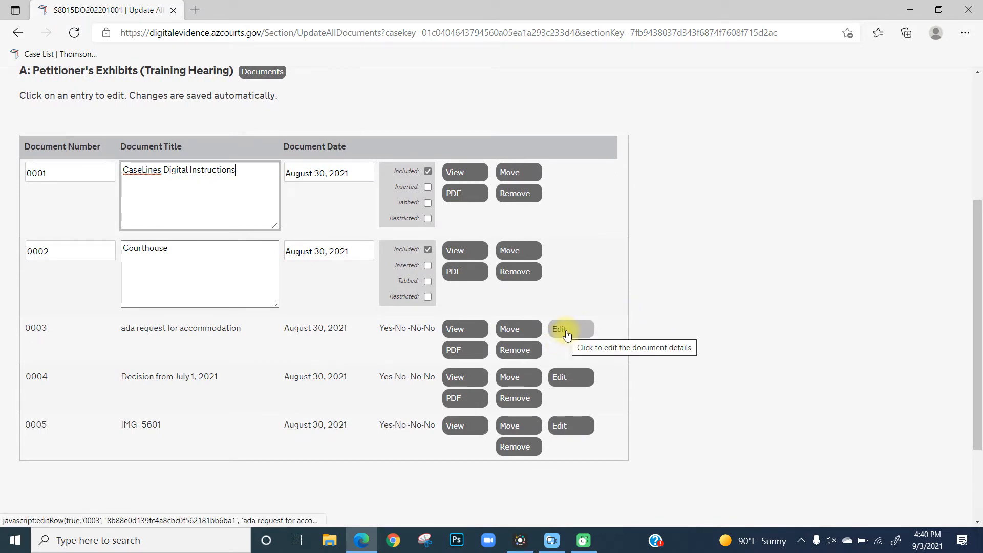
mouse_move(315, 303)
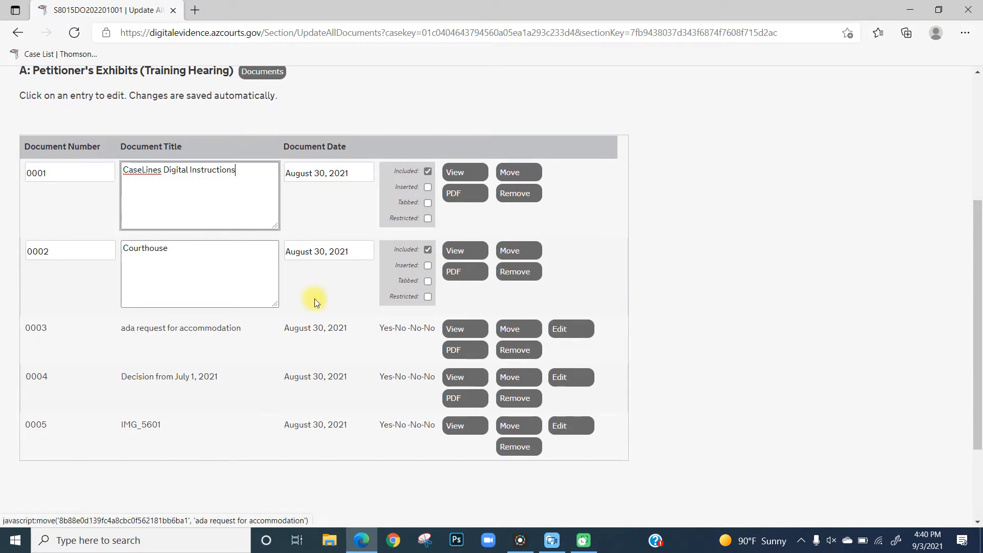
Step: Edit row 0003, capitalising 'ADA' and 'Accommodation' in its title
click(179, 327)
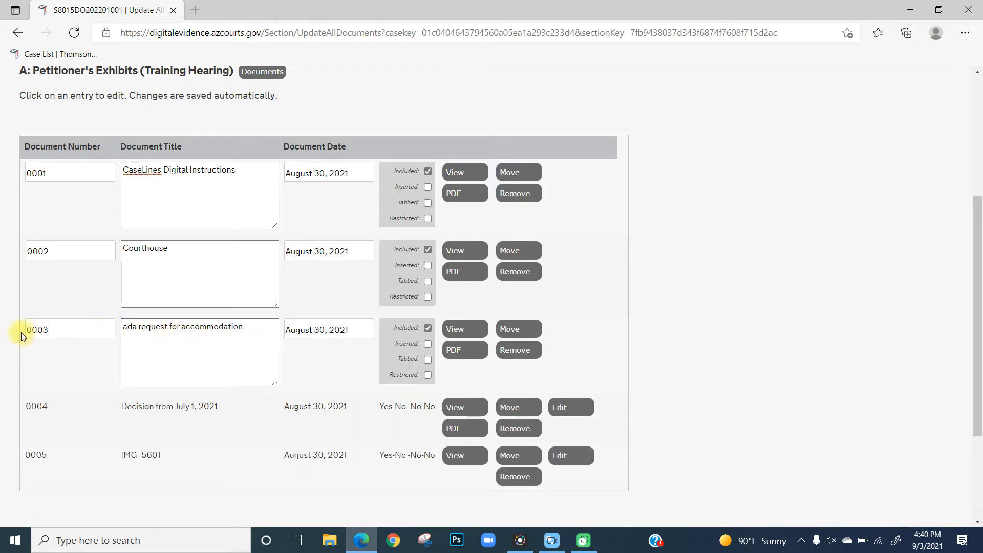
mouse_move(217, 365)
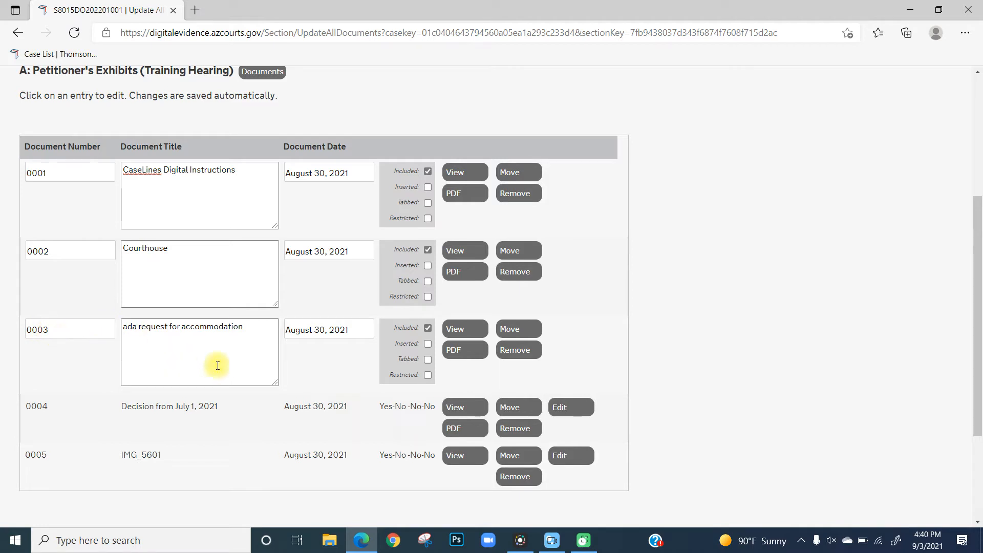
mouse_move(204, 326)
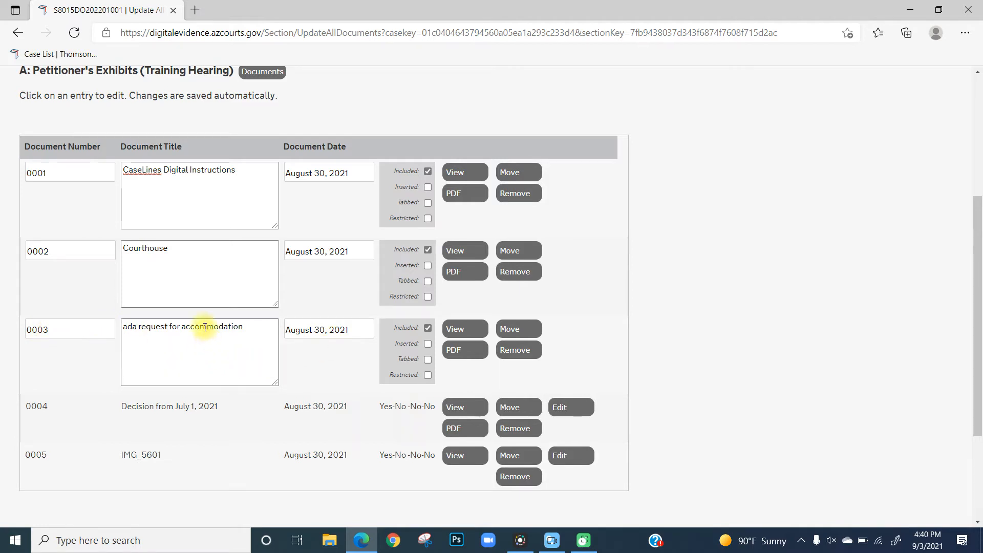
double_click(128, 326)
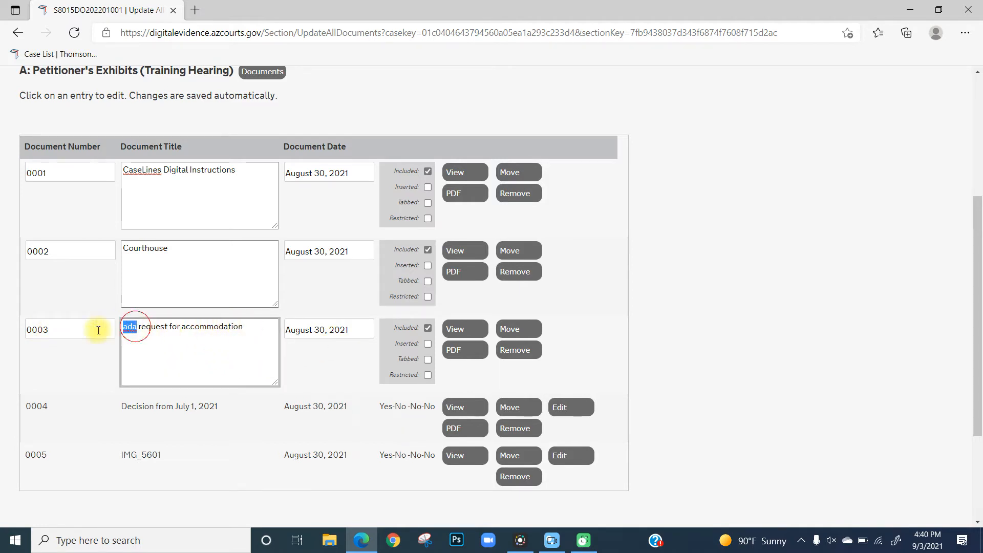
text(ADA)
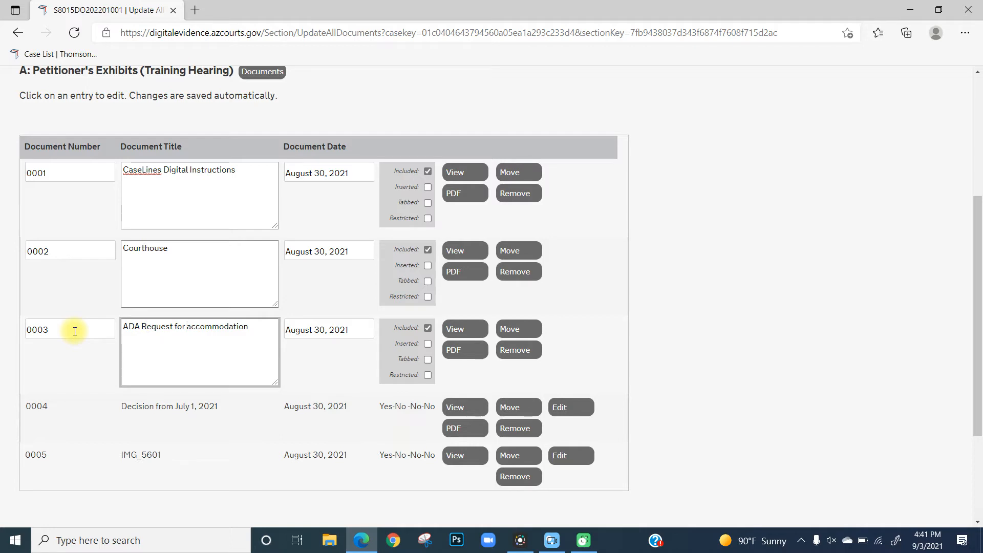
text(Accommodation)
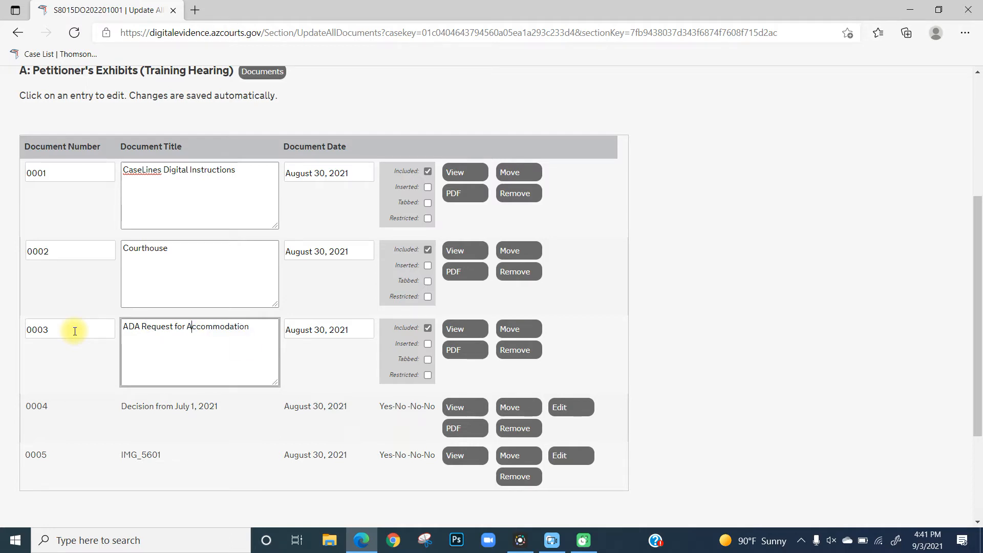
click(328, 329)
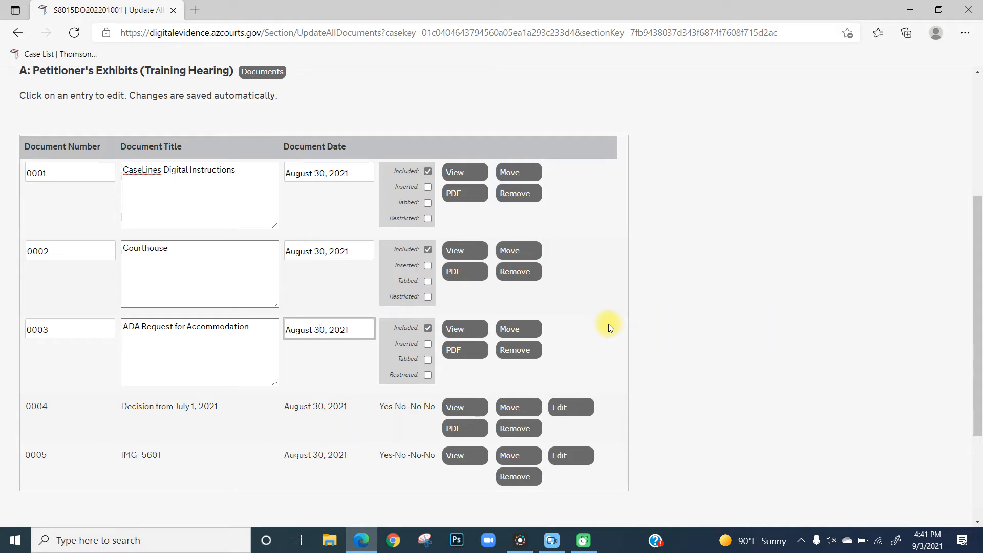
mouse_move(606, 337)
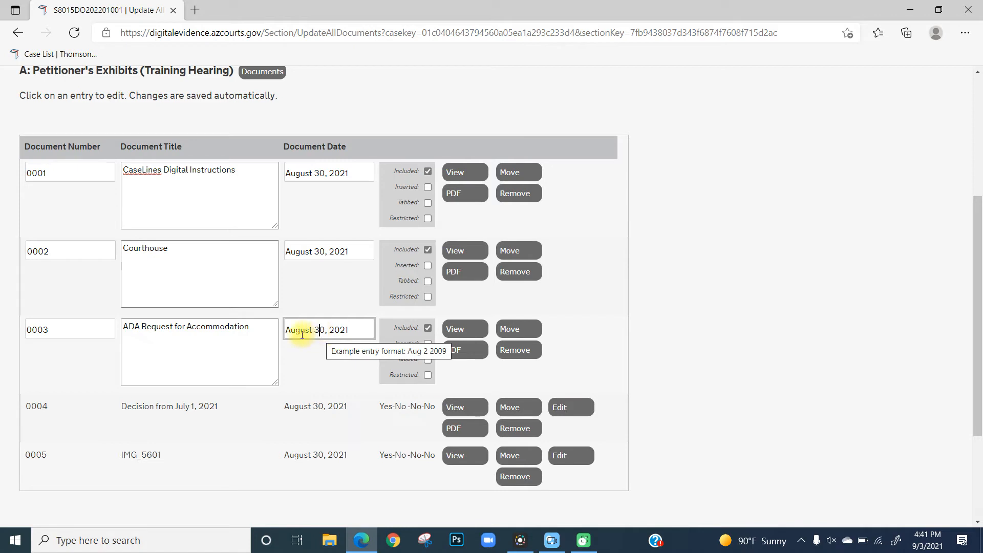
mouse_move(423, 346)
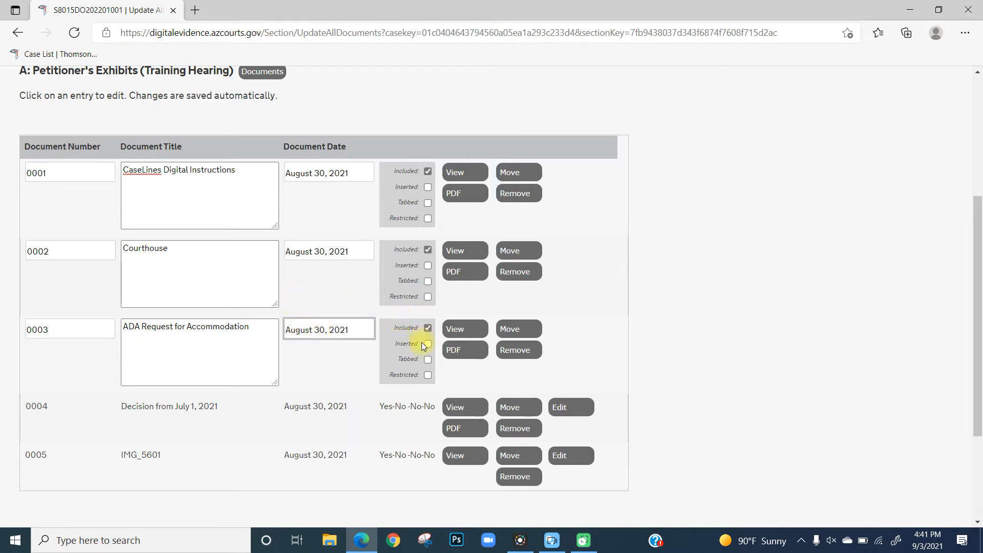
mouse_move(421, 406)
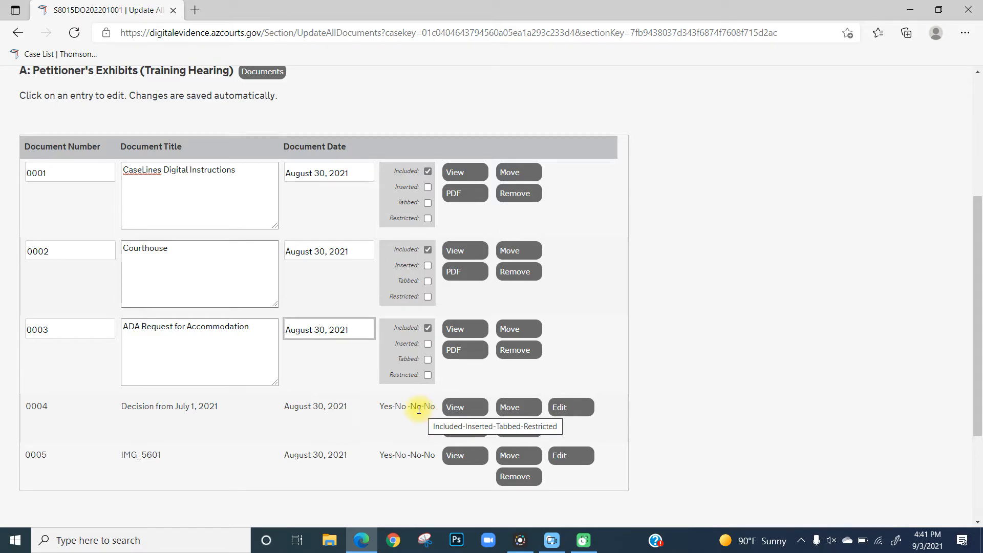
Step: Scroll up to check document 0003's date and status flags before reviewing 0004
scroll(up, 3)
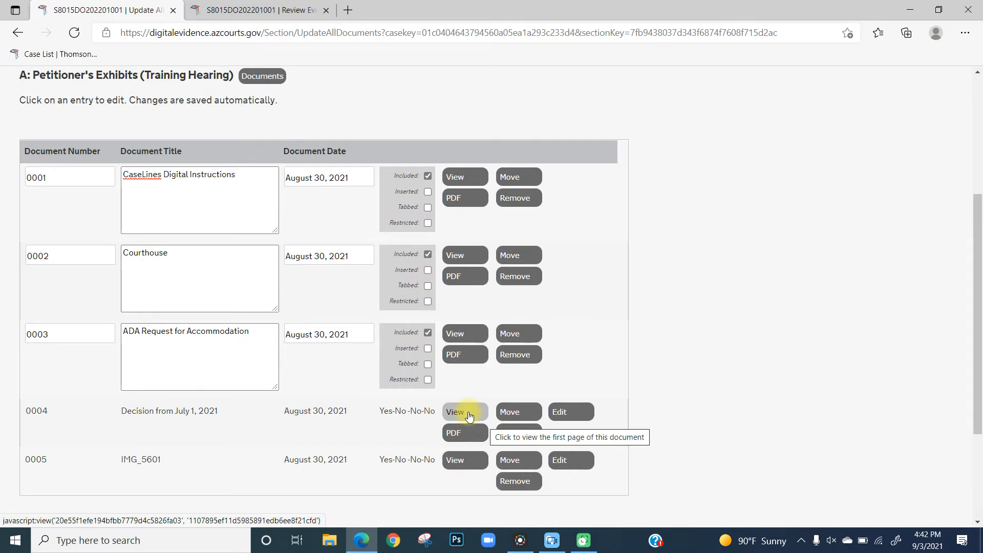
mouse_move(273, 447)
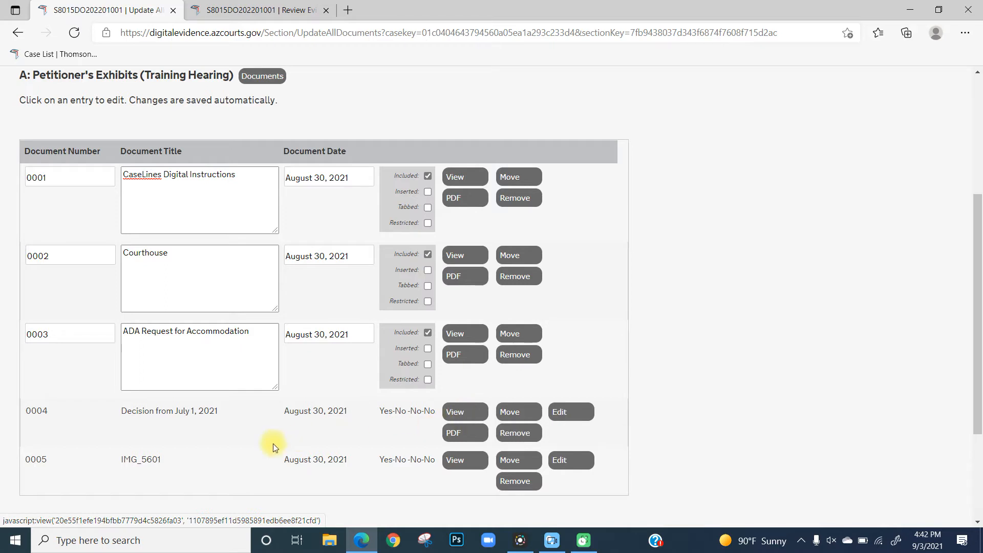
mouse_move(475, 479)
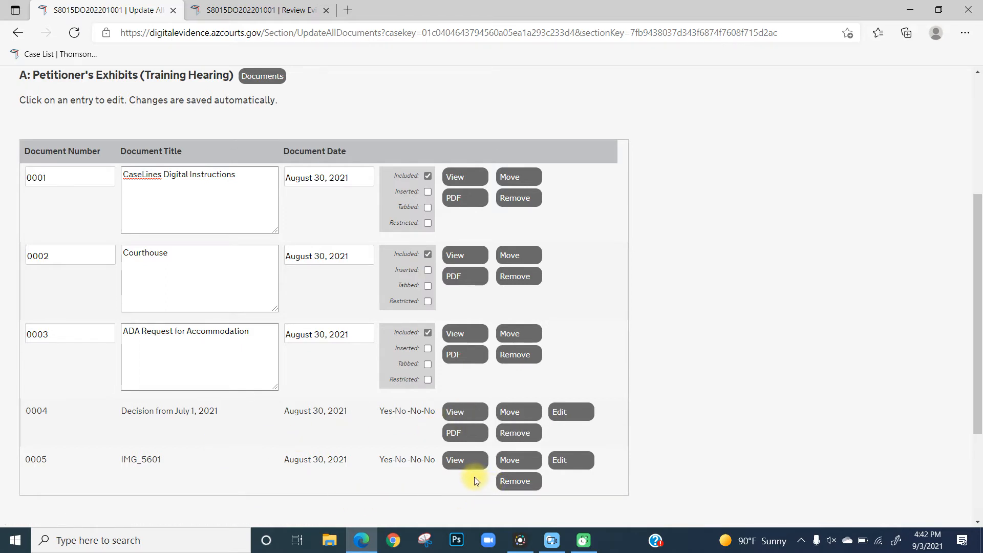
mouse_move(455, 460)
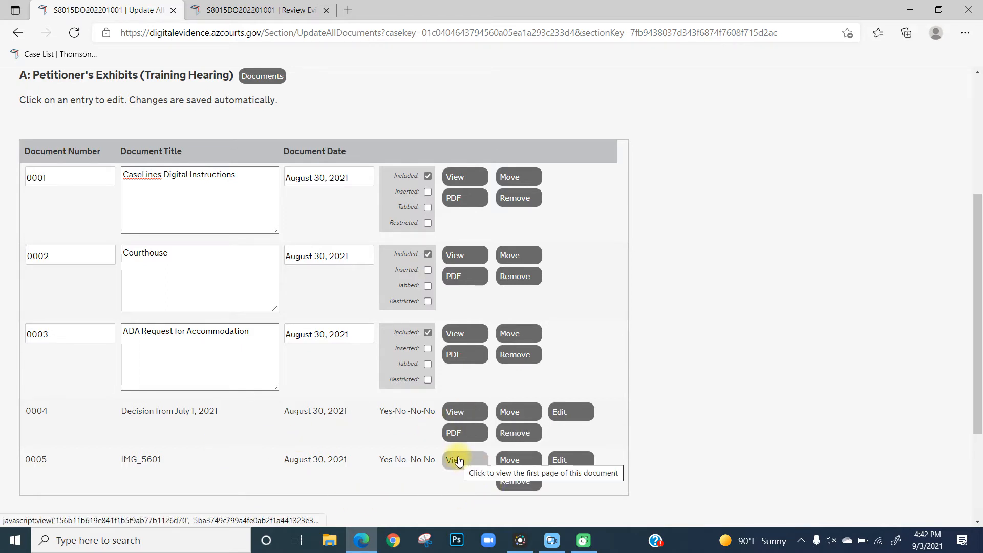
Step: Preview IMG_5601's placeholder front page, then open its 0005 entry for editing
click(455, 458)
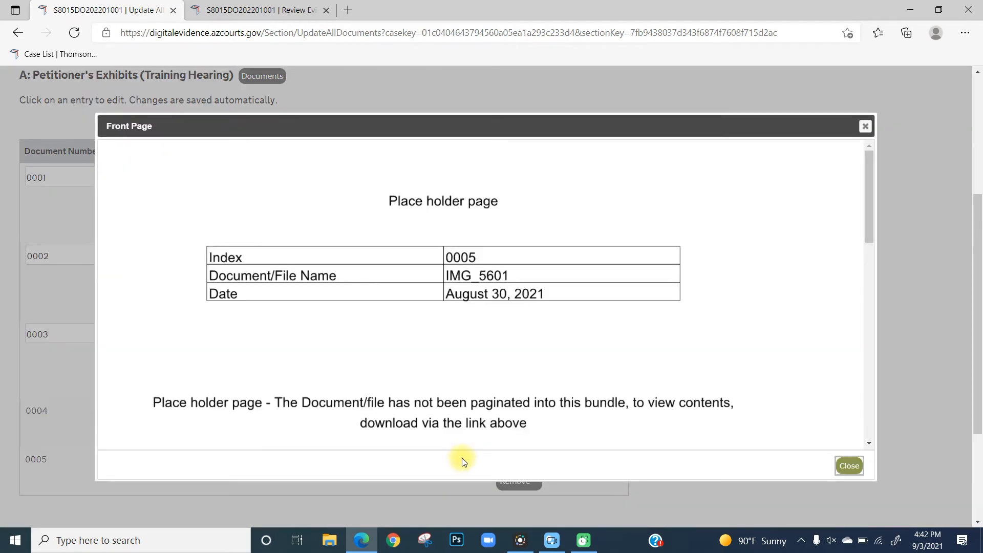
mouse_move(740, 304)
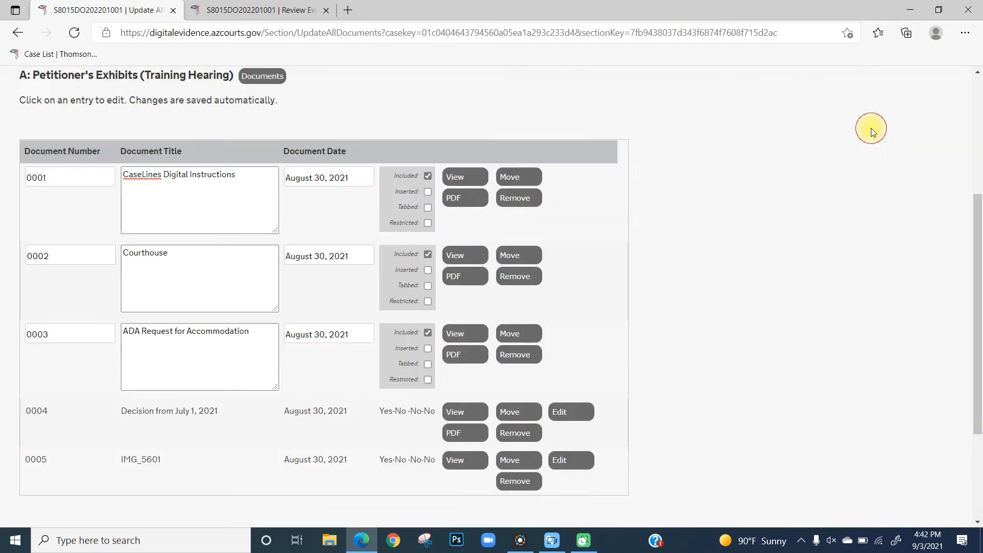
click(140, 459)
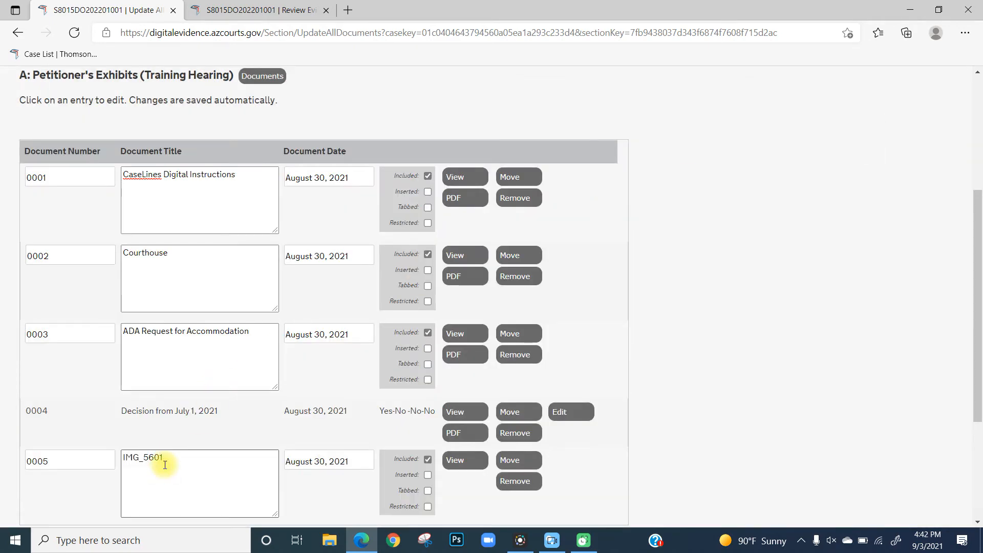
Step: Replace the IMG_5601 title of exhibit 0005 with 'Place holder A0005', correcting a typo
double_click(143, 457)
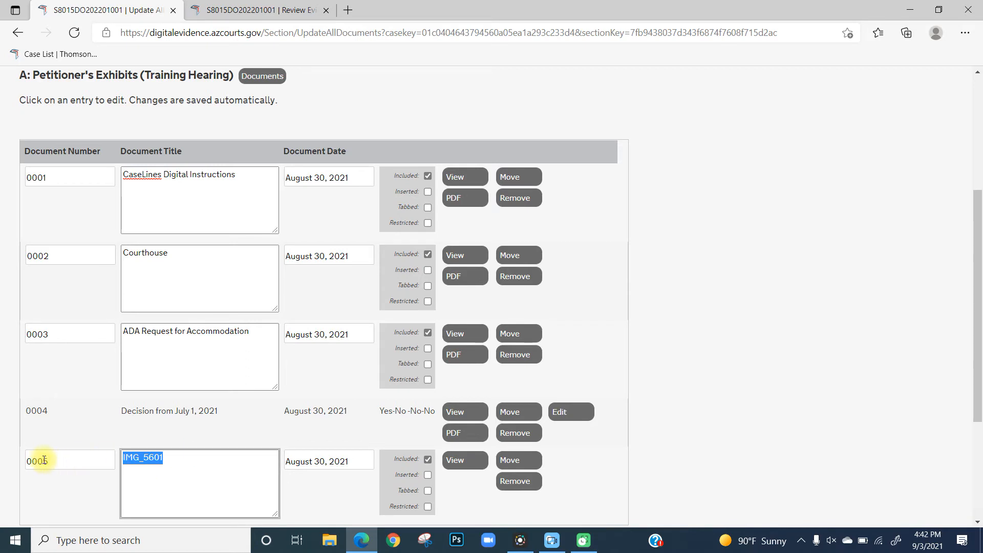
text(PlaceHo)
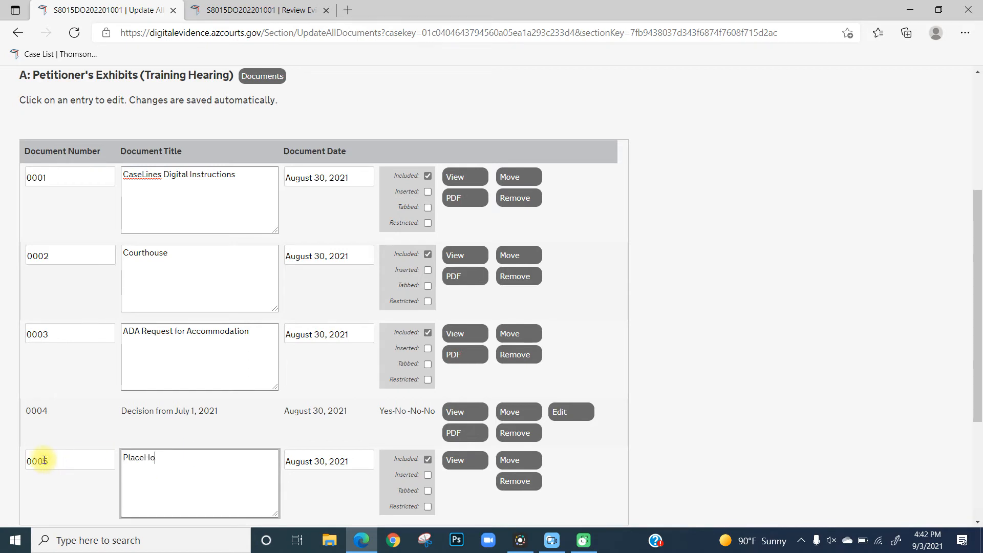
key(Backspace)
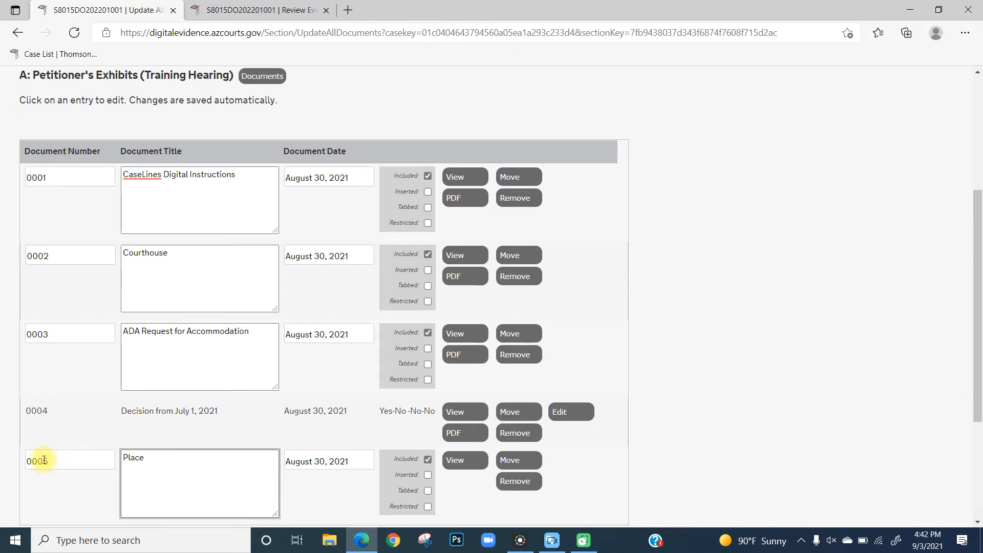
text(holder)
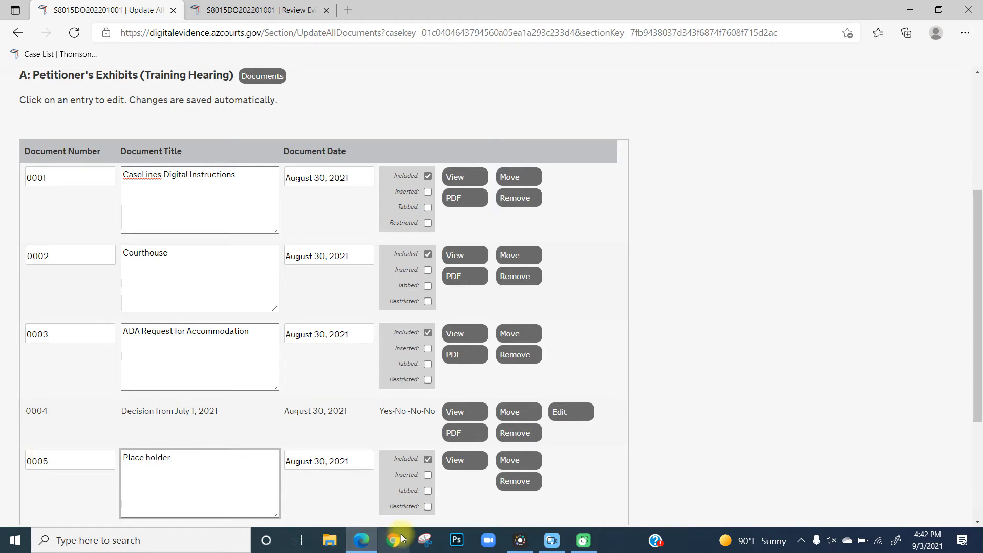
text(A0005)
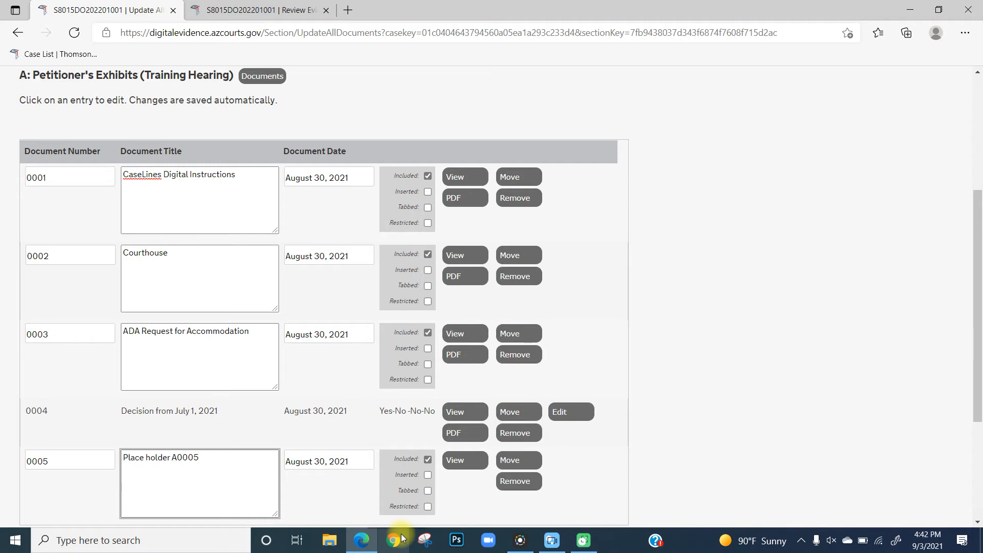
mouse_move(762, 395)
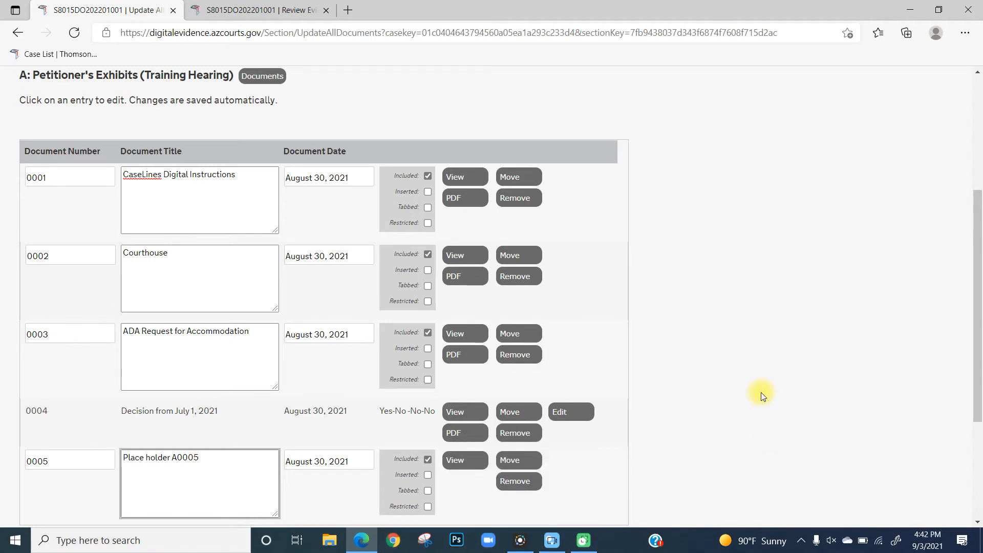
mouse_move(757, 449)
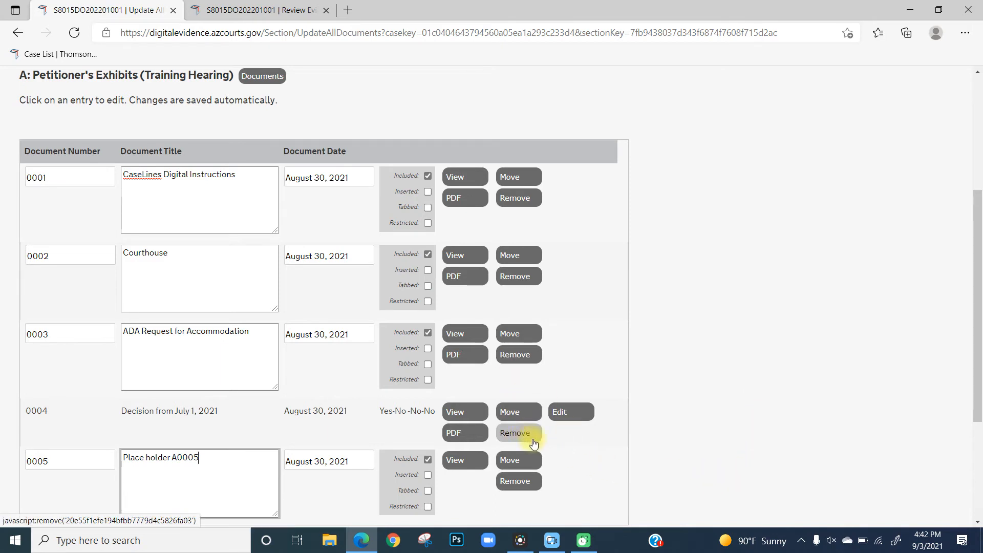
Step: Remove row 0004, Decision from July 1, 2021, confirming both warning prompts
click(517, 433)
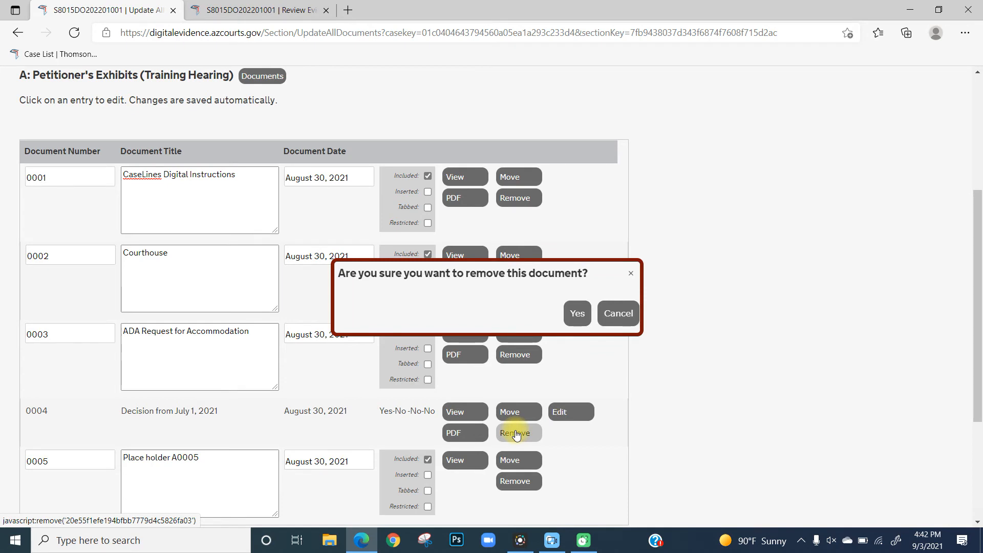
mouse_move(559, 336)
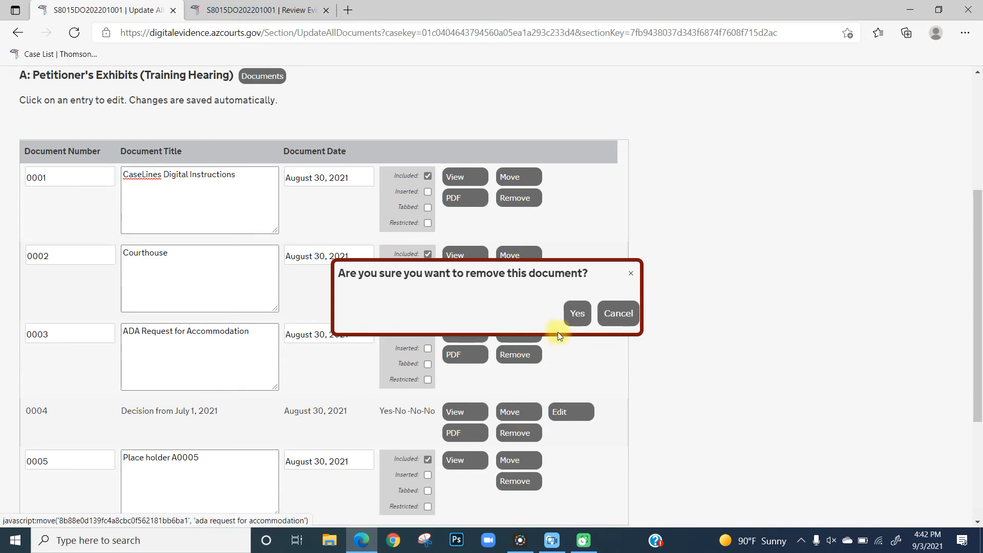
click(576, 313)
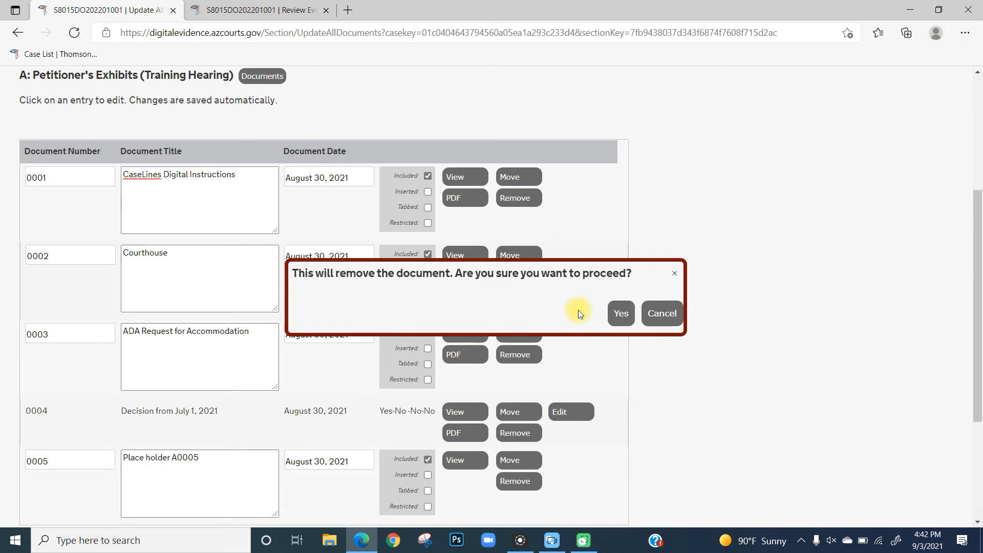
click(620, 313)
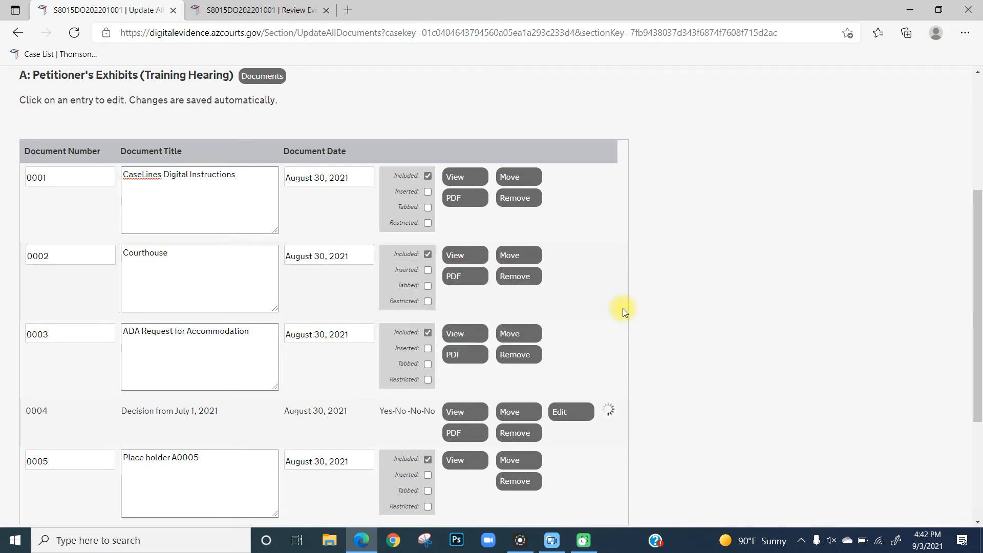
click(514, 433)
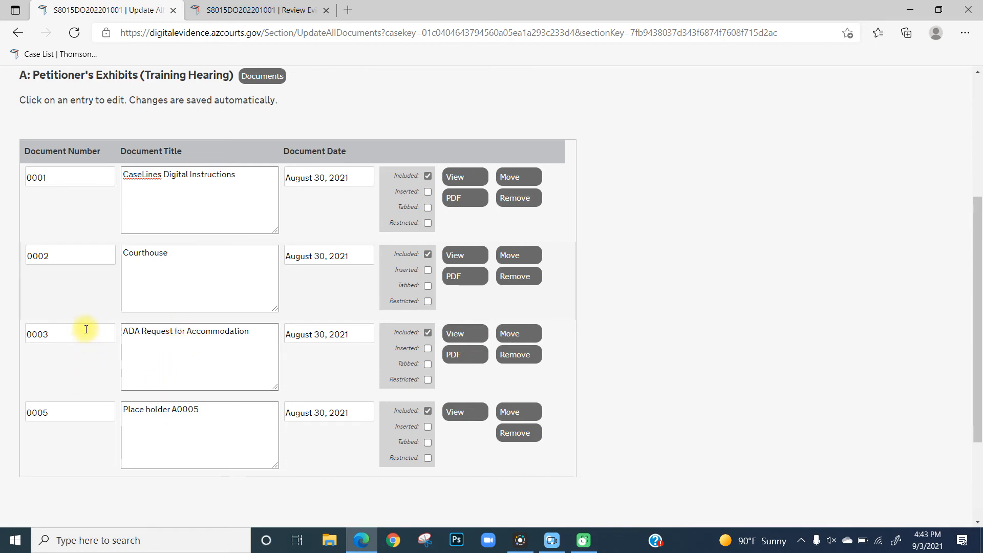
mouse_move(59, 439)
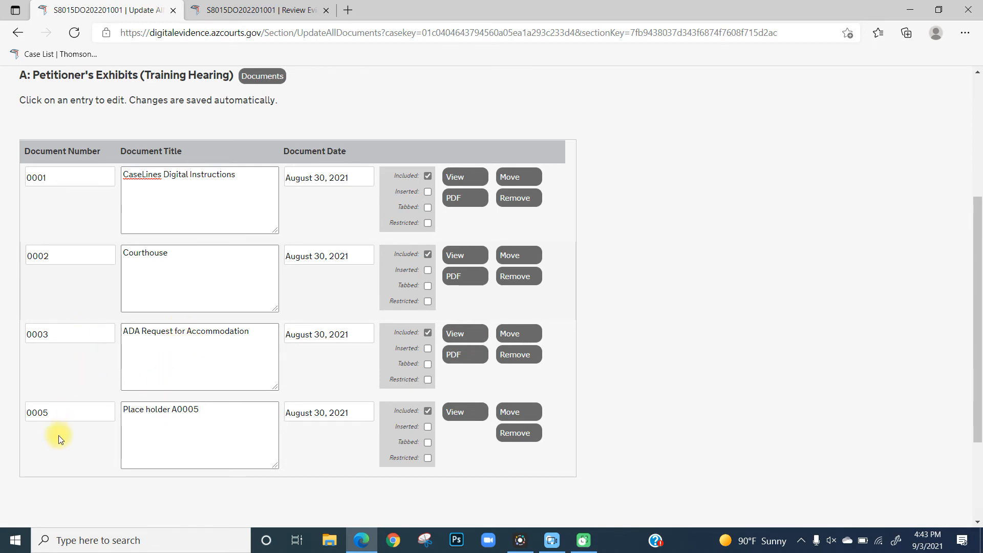
Step: Change the Place holder A0005 document number from 0005 to 0004
click(69, 411)
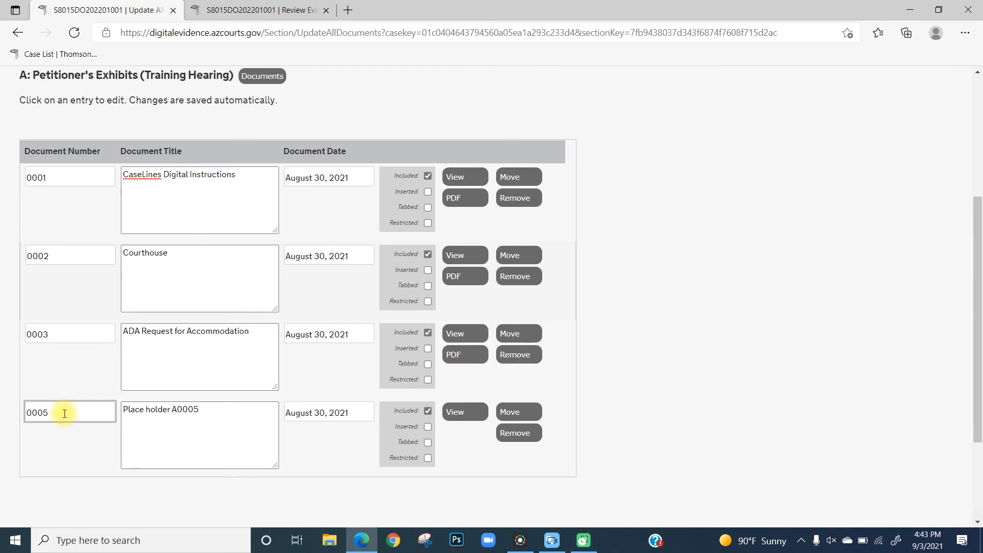
key(Backspace)
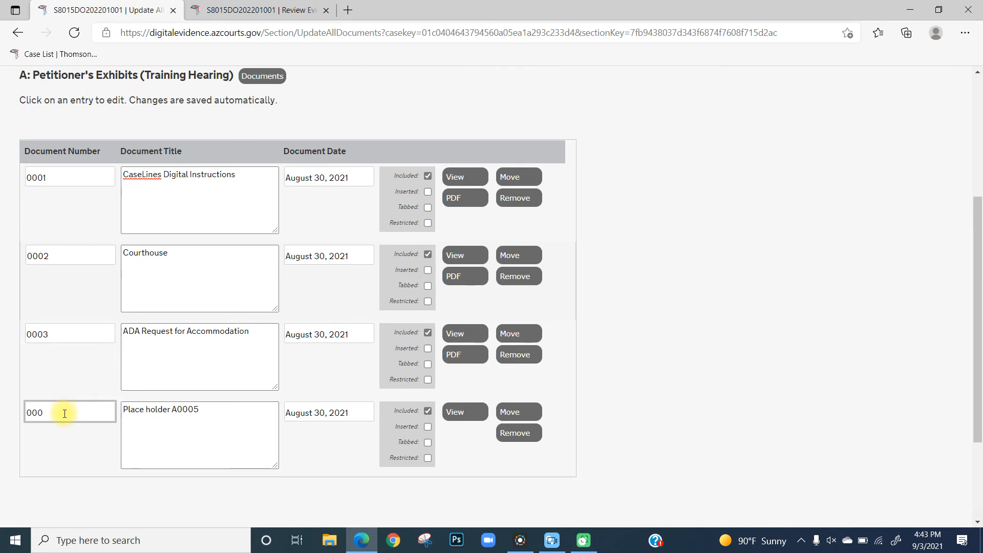
text(4)
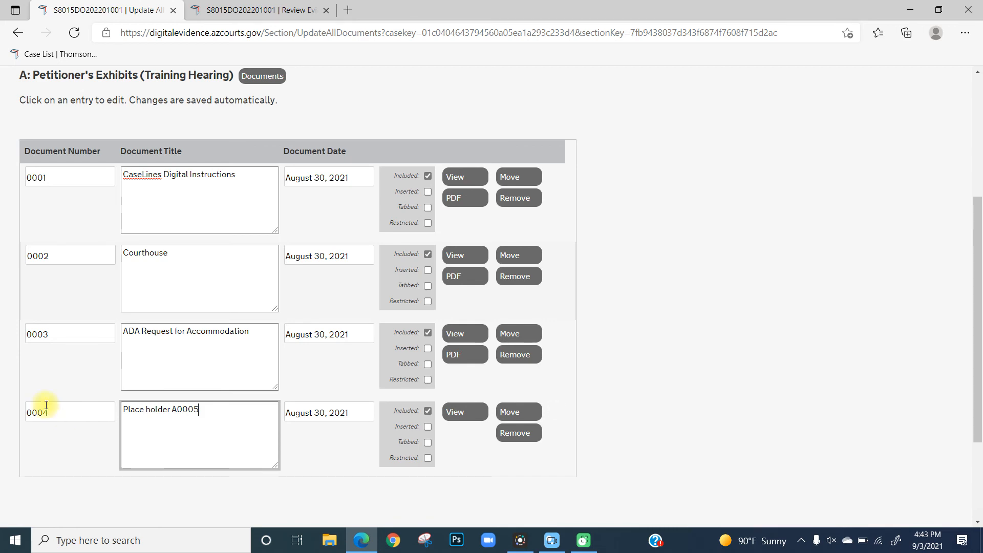
mouse_move(83, 411)
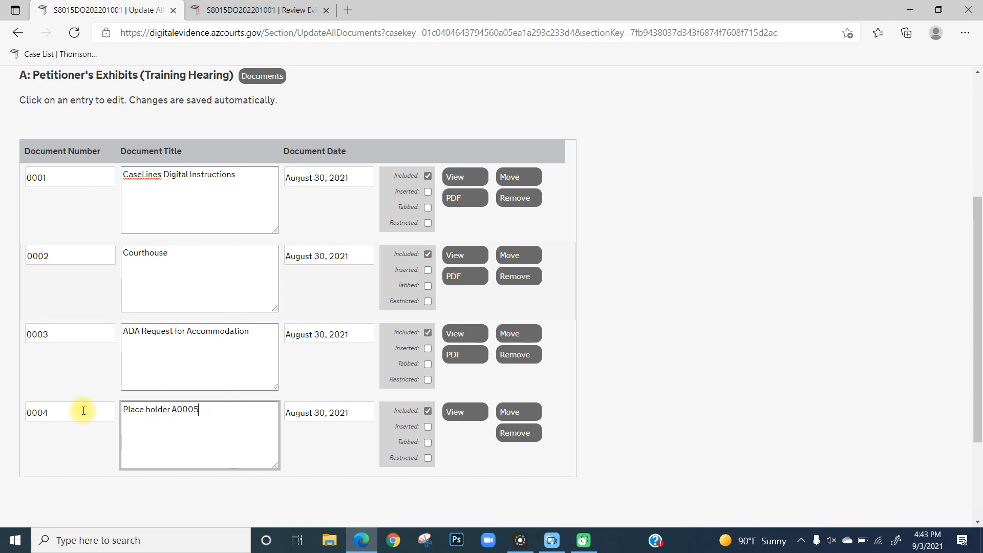
mouse_move(567, 297)
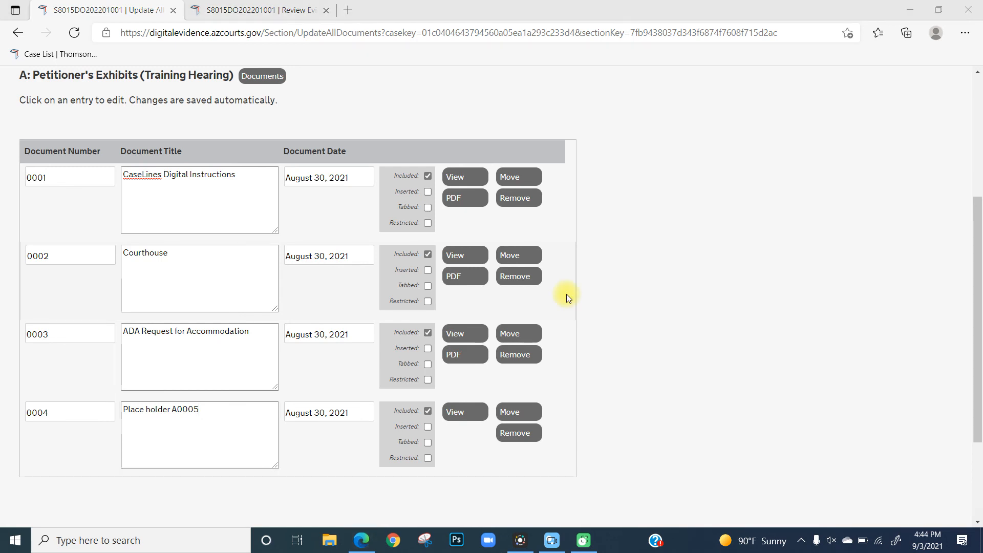